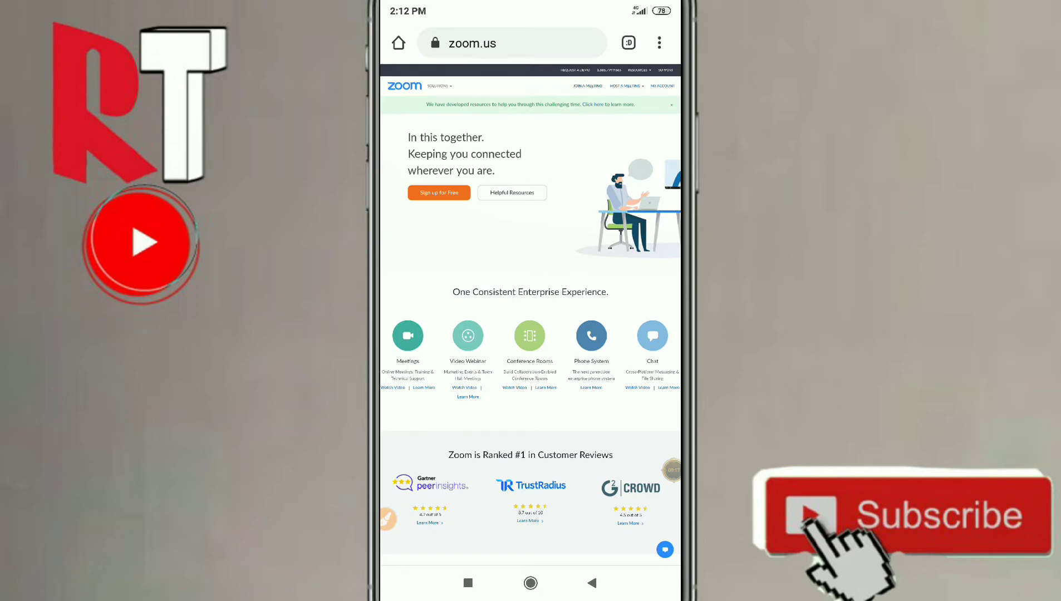
Sign in from zoom.us so the account's Profile page with user details loads
click(659, 42)
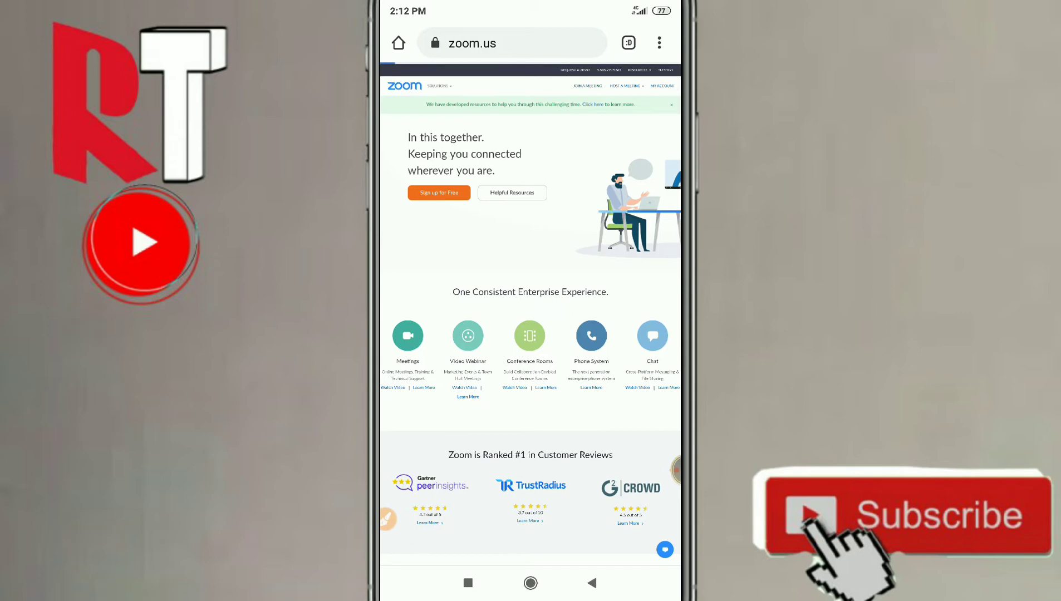
click(663, 86)
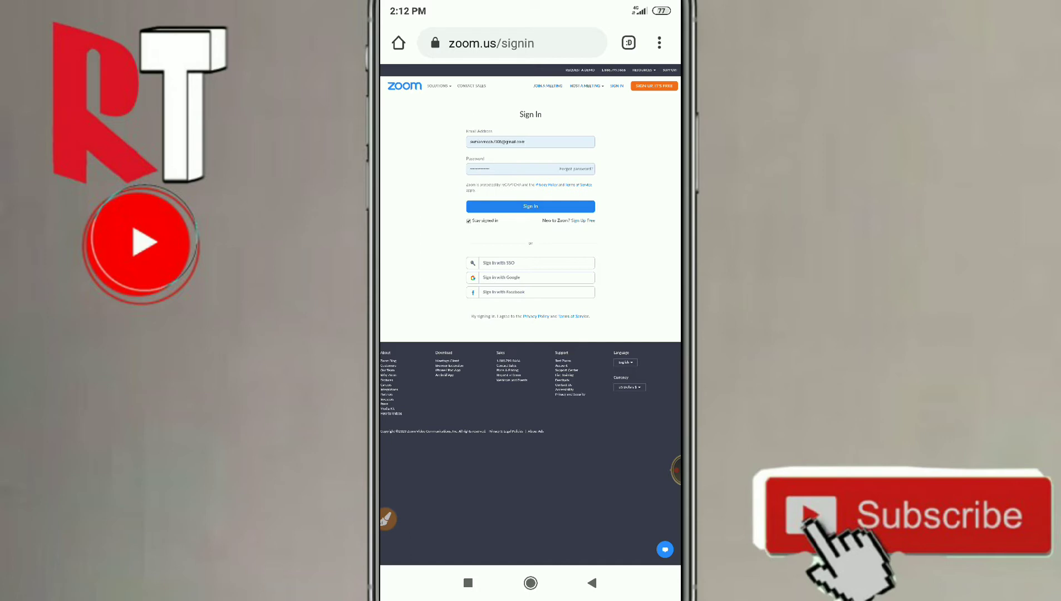
click(530, 206)
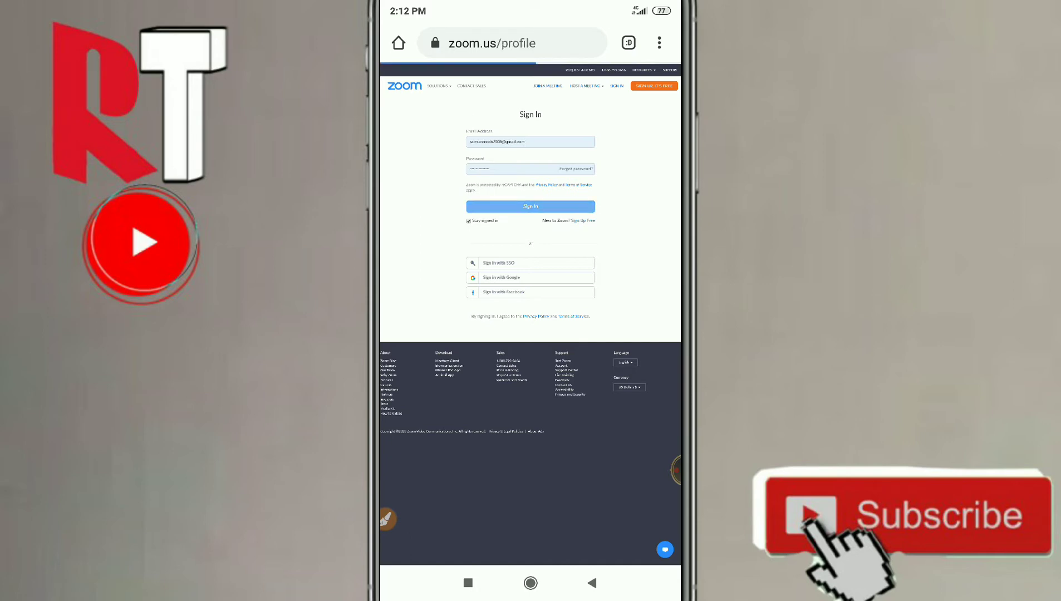
click(531, 206)
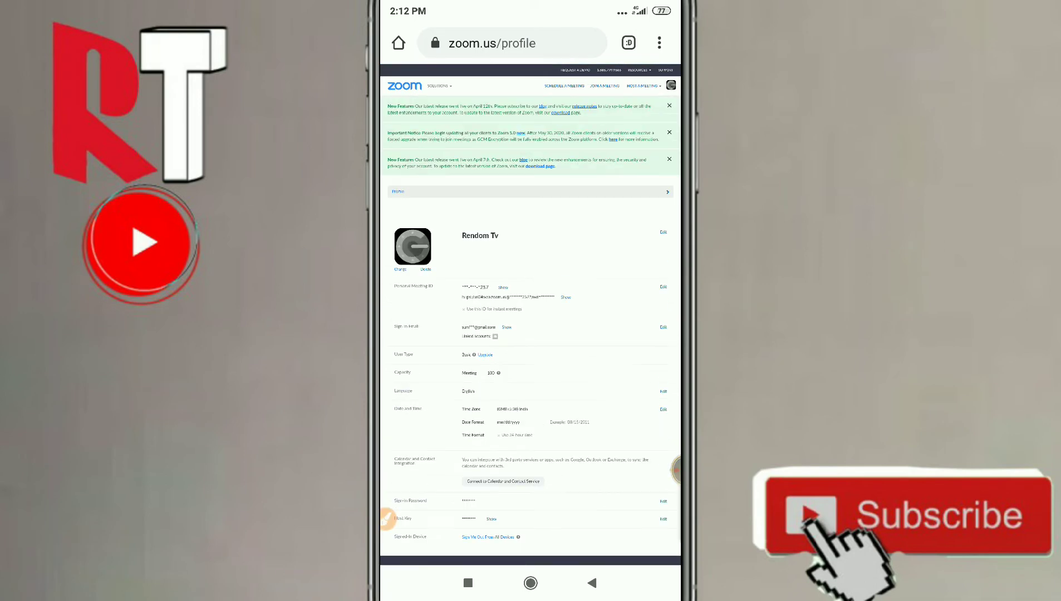
Follow the download-page notice and choose Download from Google Play under Controller for Zoom Rooms
scroll(down, 3)
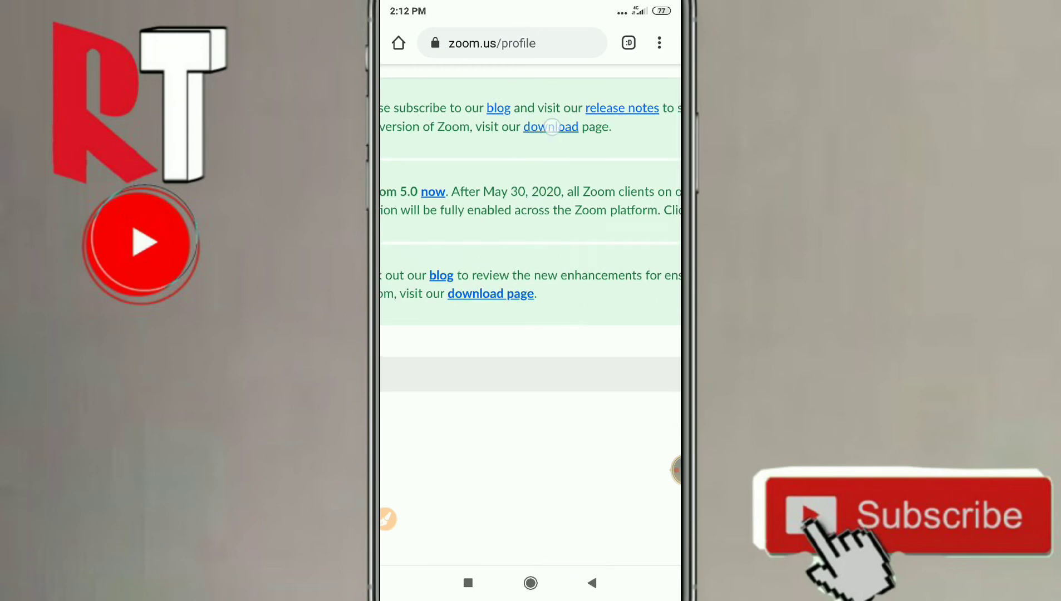
click(550, 127)
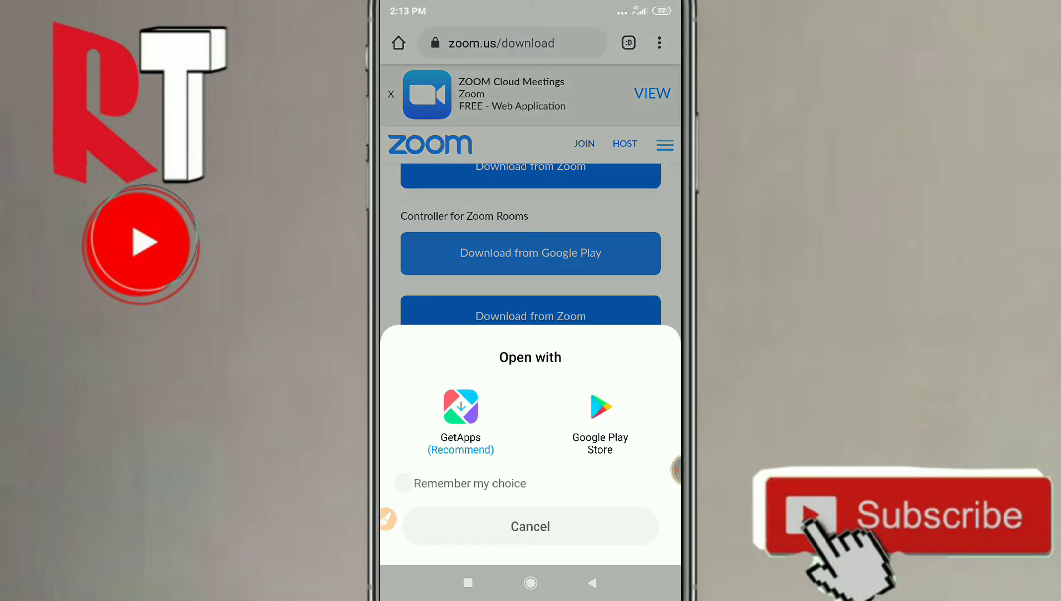
click(600, 408)
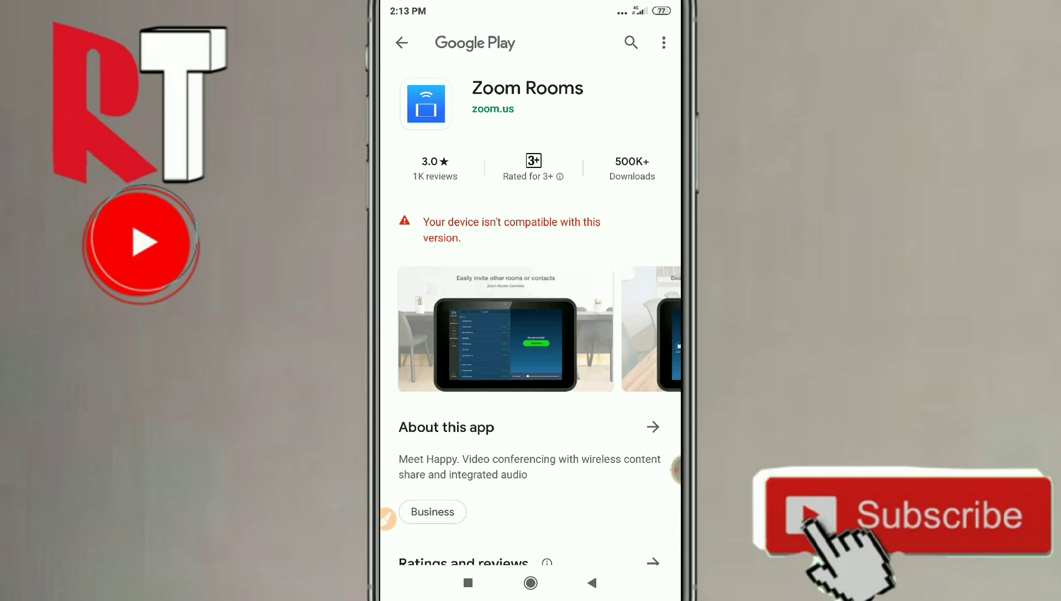
Leave the incompatible Zoom Rooms Play Store listing for the phone's home screen
click(531, 584)
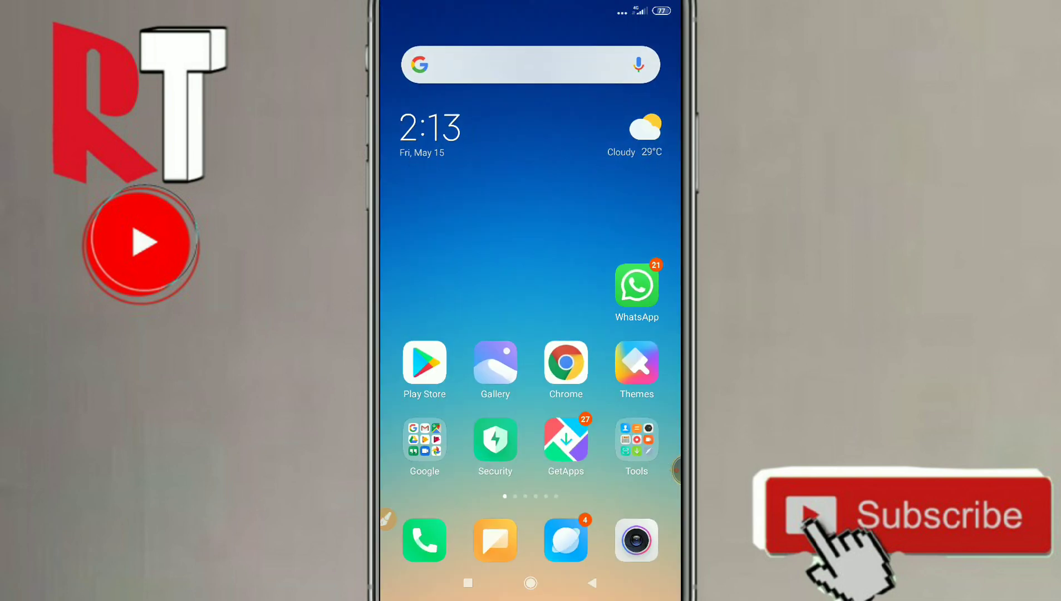